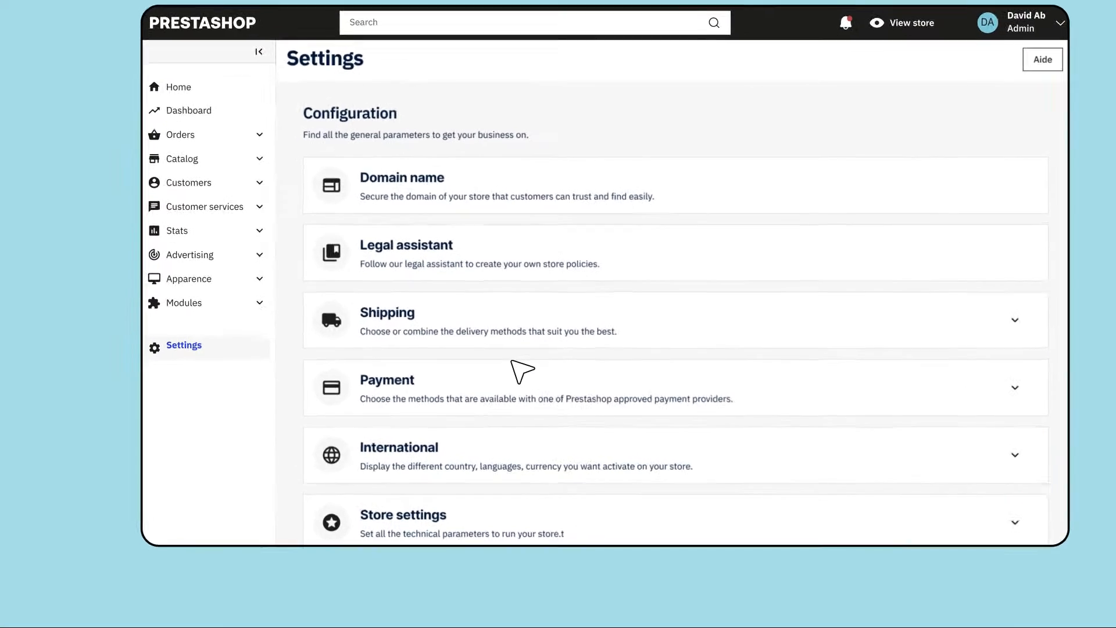
- Find PrestaShop Checkout built with PayPal in the Marketplace and sign in to download it
click(387, 379)
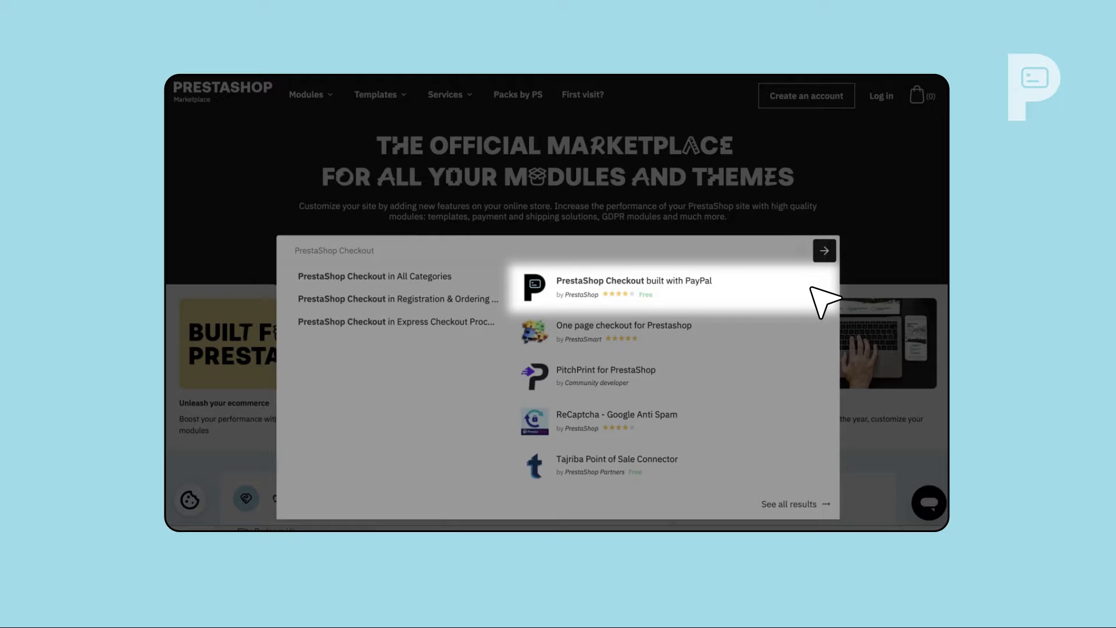
click(632, 288)
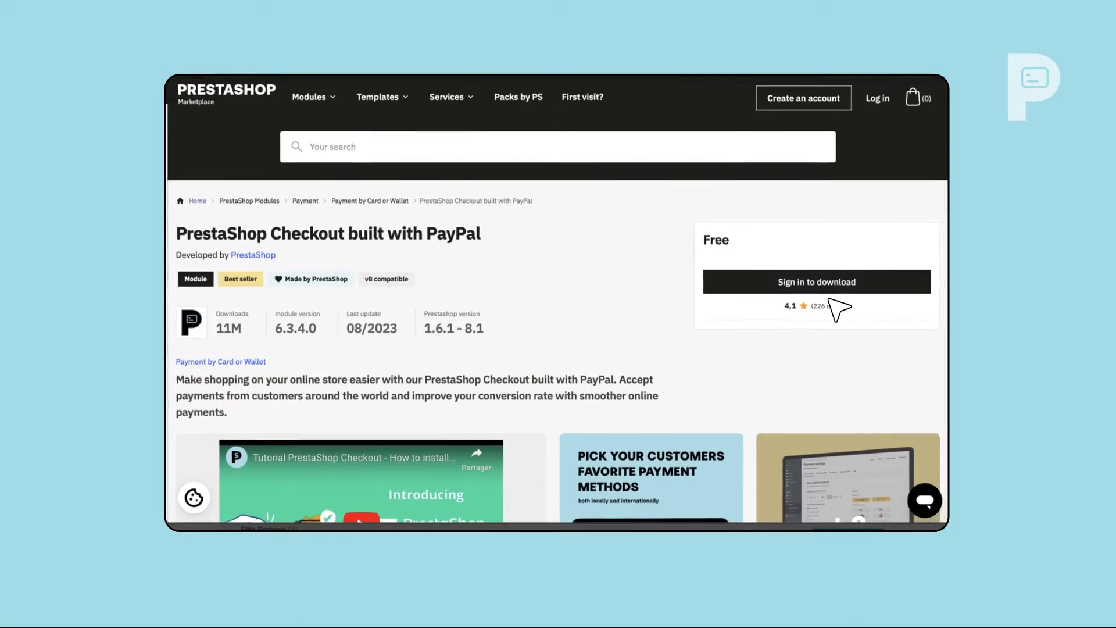
click(816, 282)
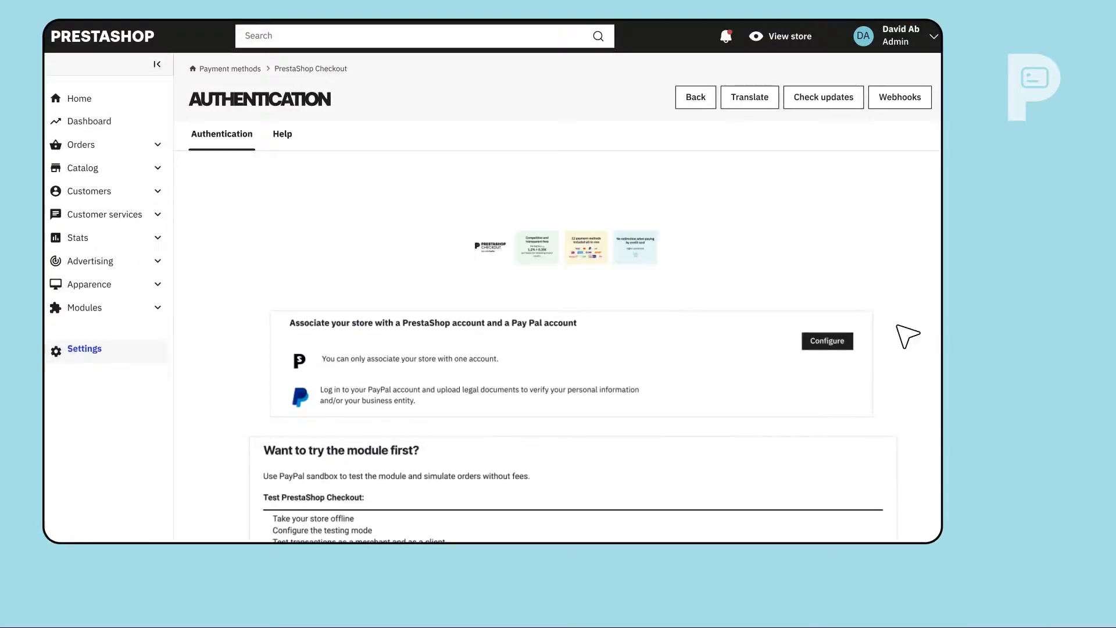
- Link the store to a PrestaShop account by signing in with its email and password
click(826, 341)
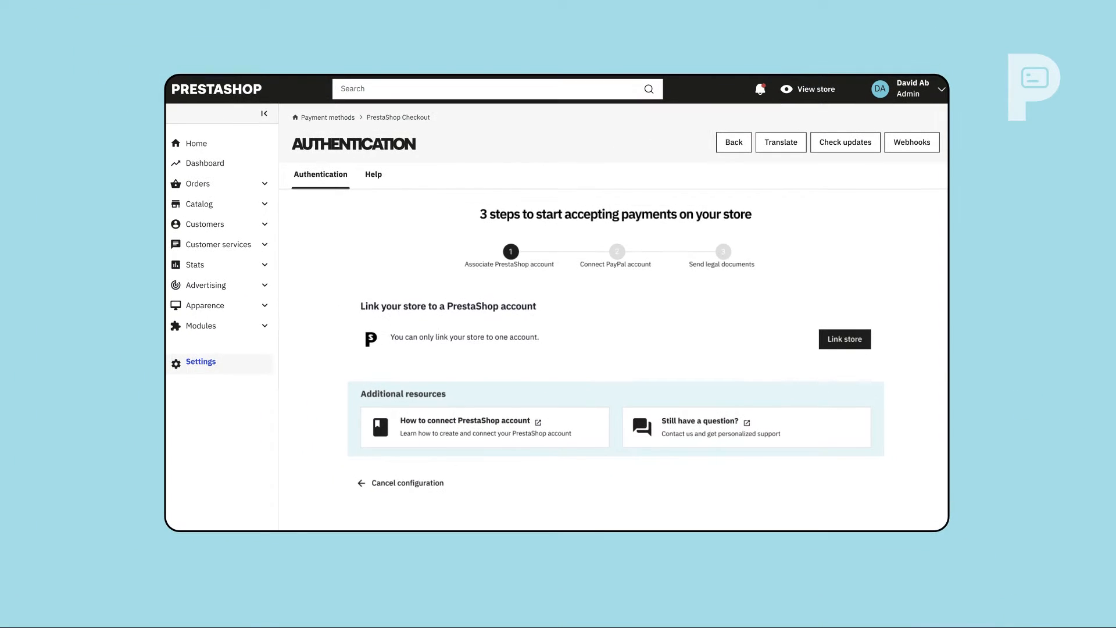
click(844, 338)
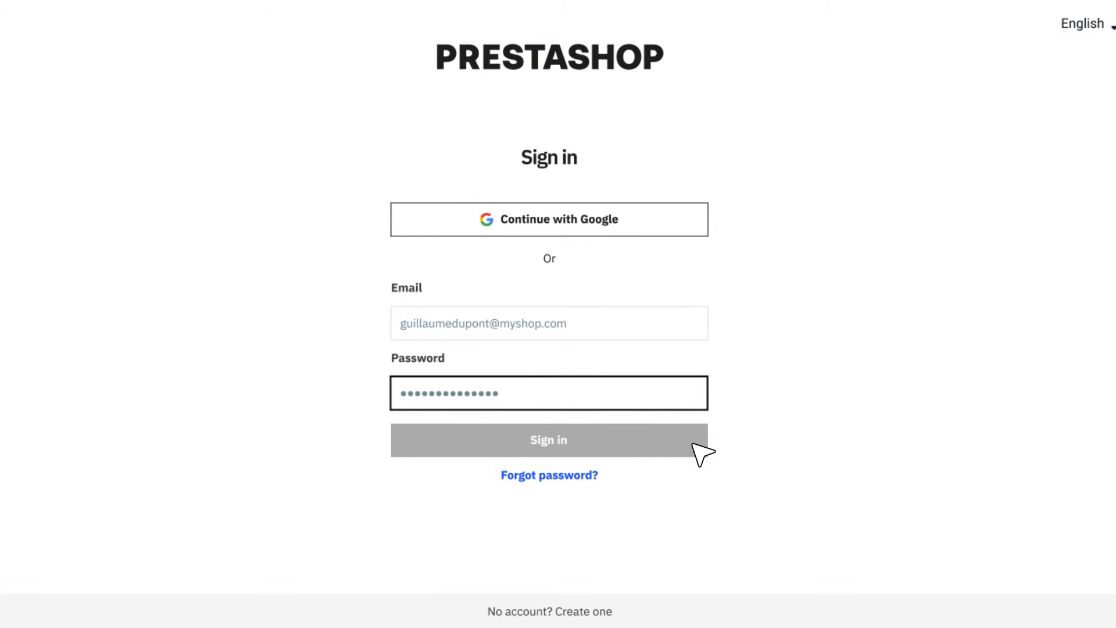
click(548, 439)
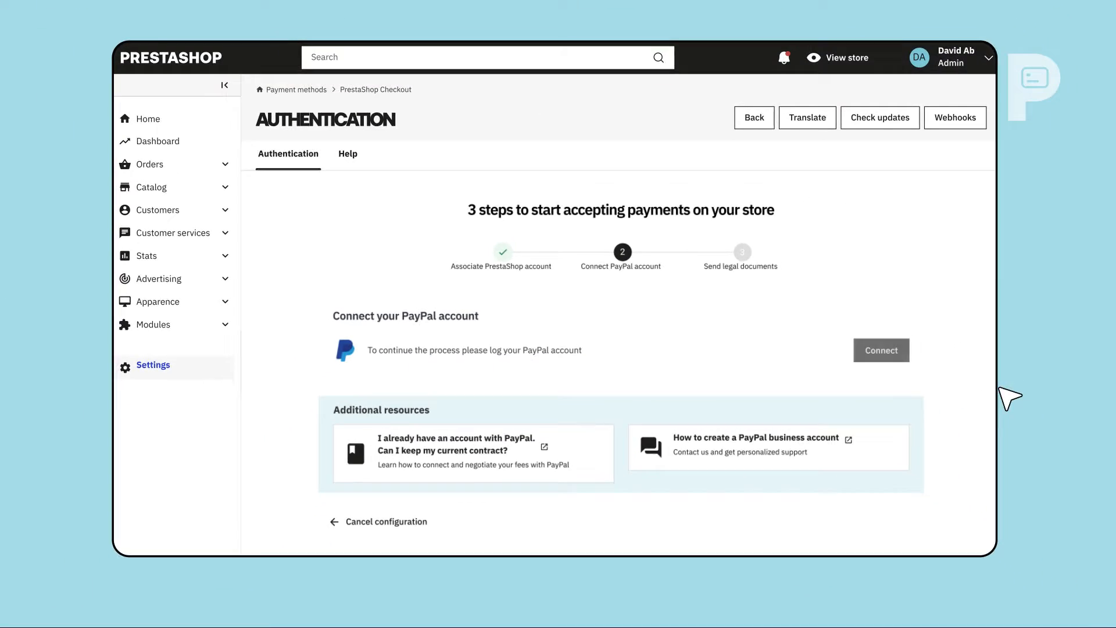
- Connect a PayPal account with email, country, business details and photo ID, then return to Checkout
click(880, 350)
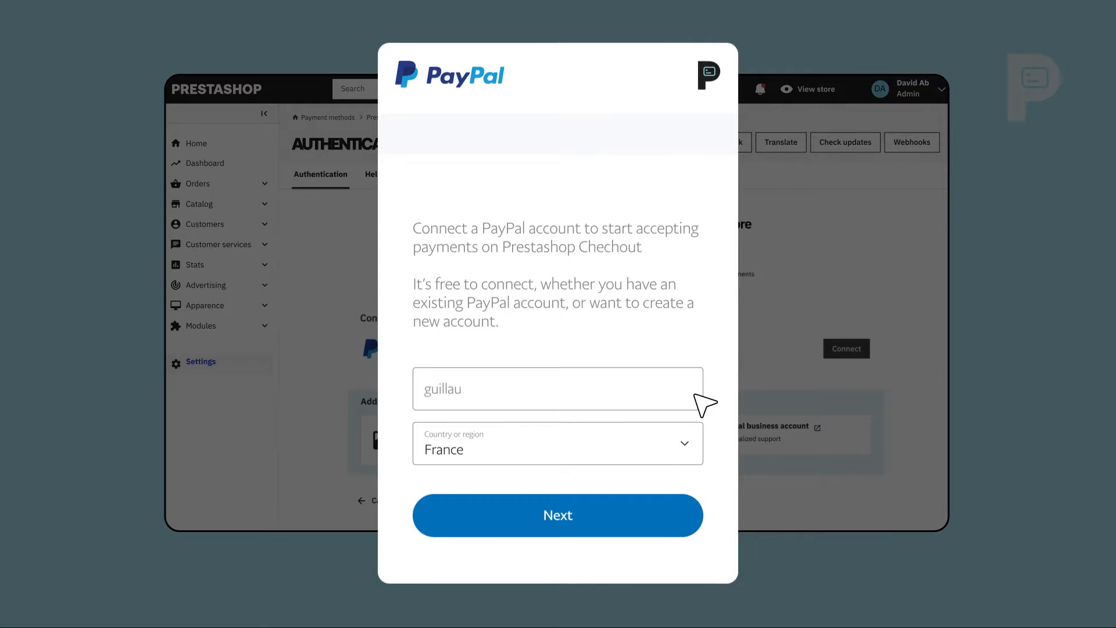
click(557, 514)
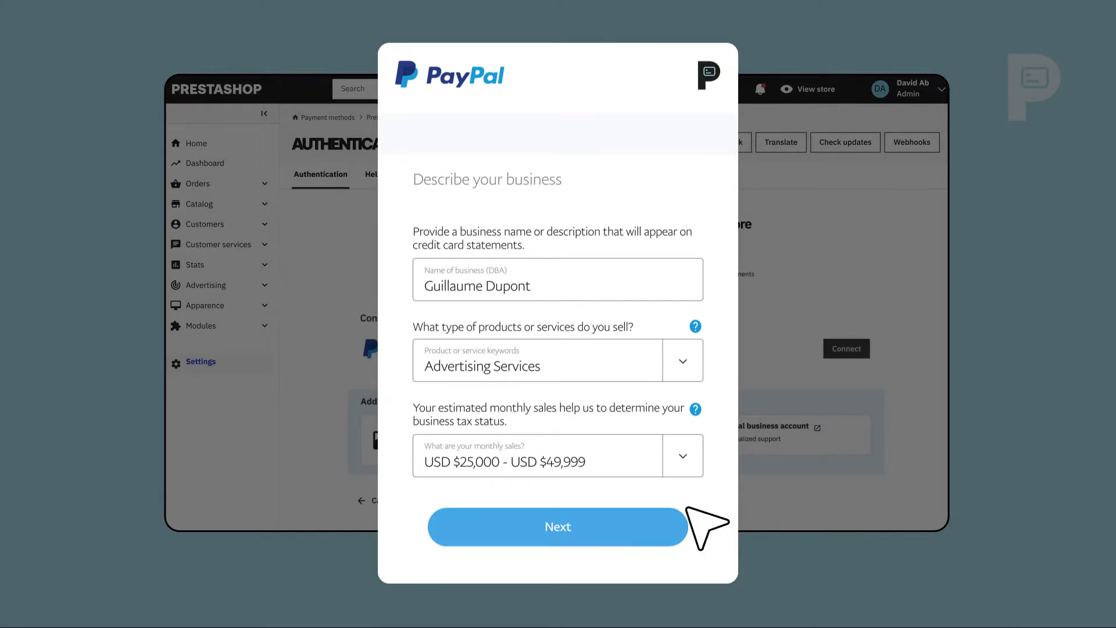
click(557, 527)
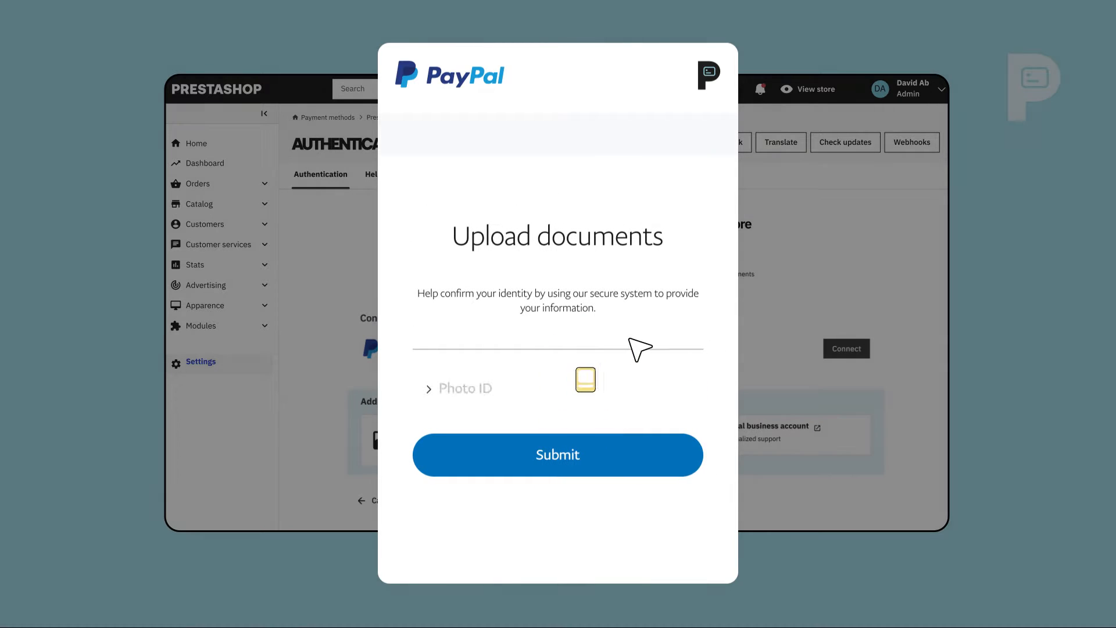
click(557, 454)
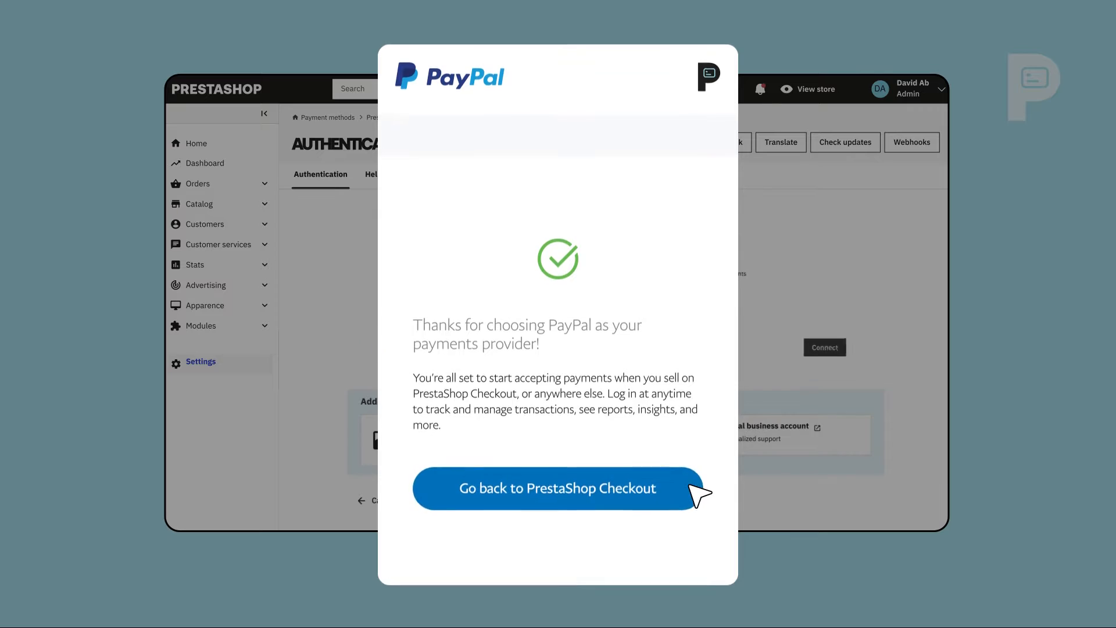
click(558, 488)
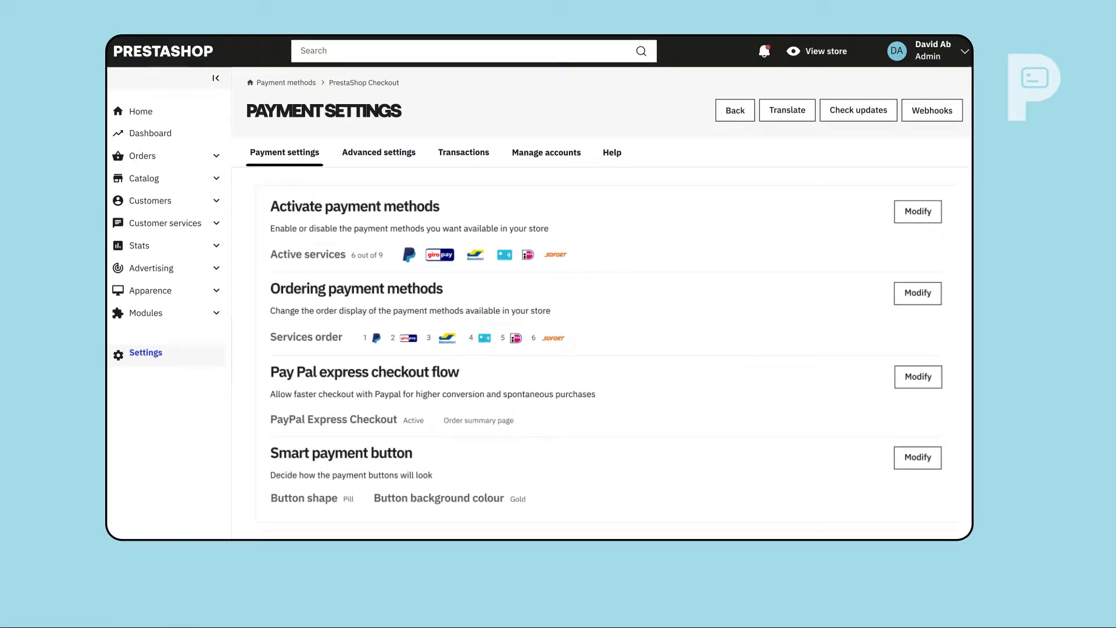
- Review the Payment settings and bring up the PayPal express checkout flow options via Modify
scroll(down, 3)
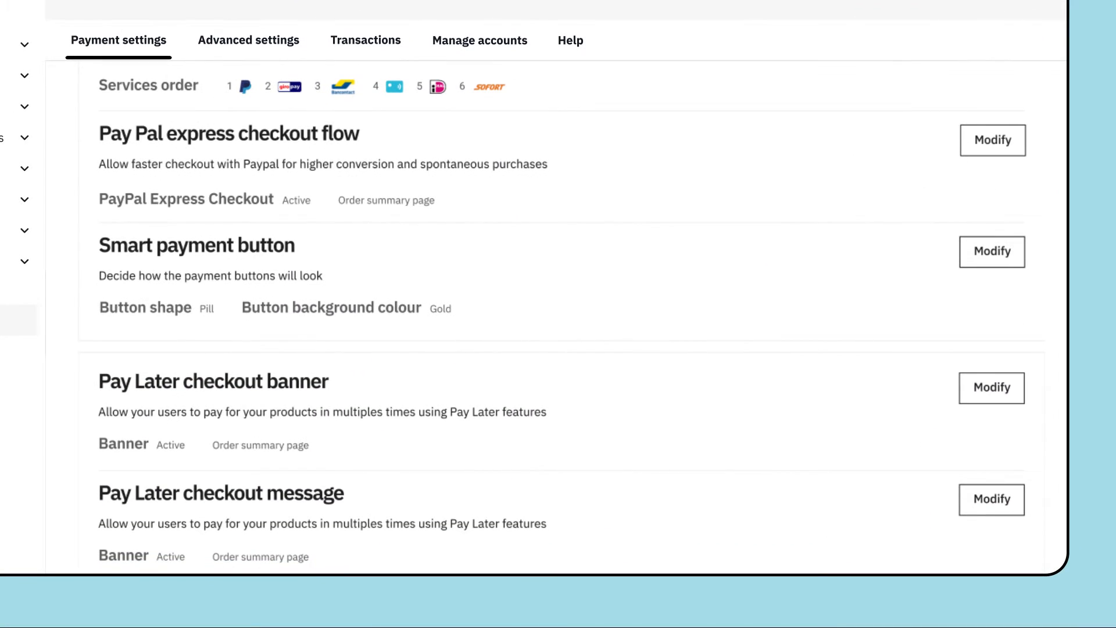
scroll(up, 3)
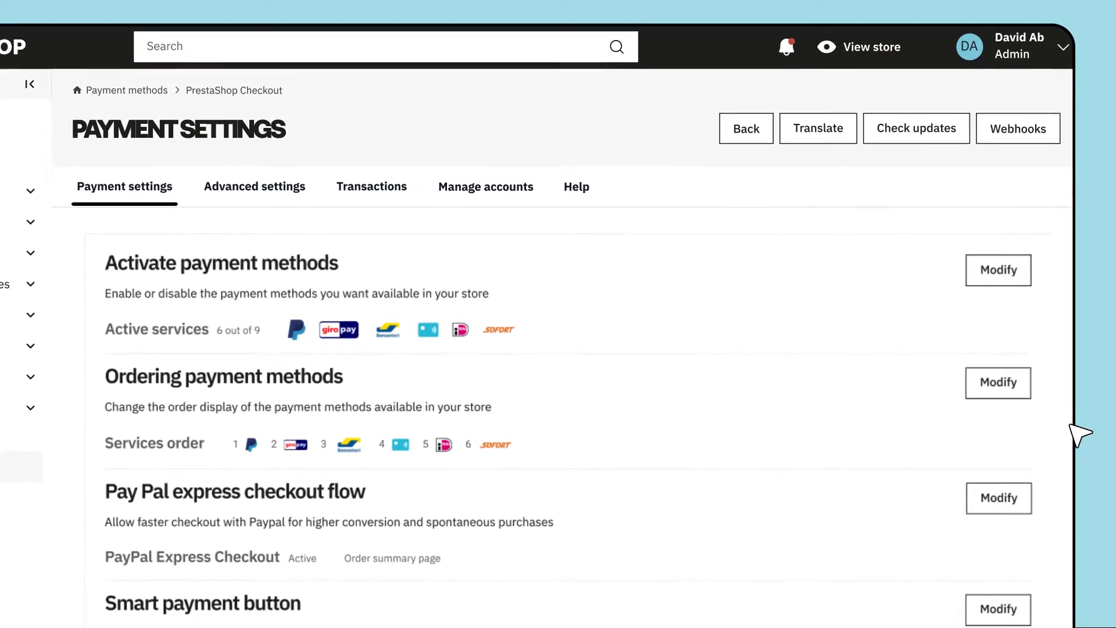
click(997, 269)
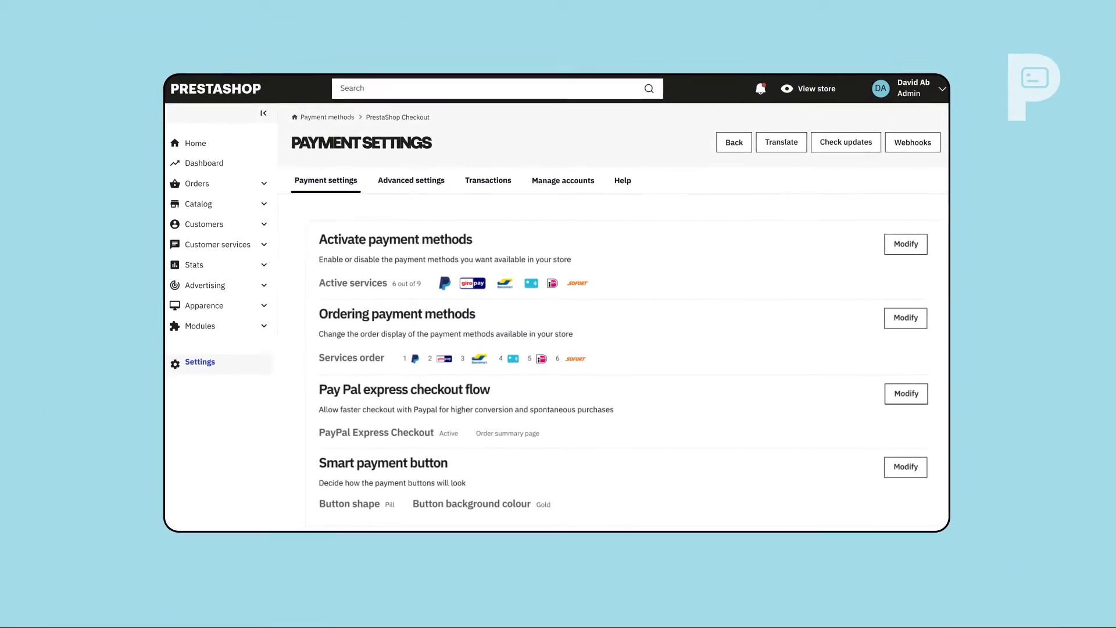
scroll(down, 3)
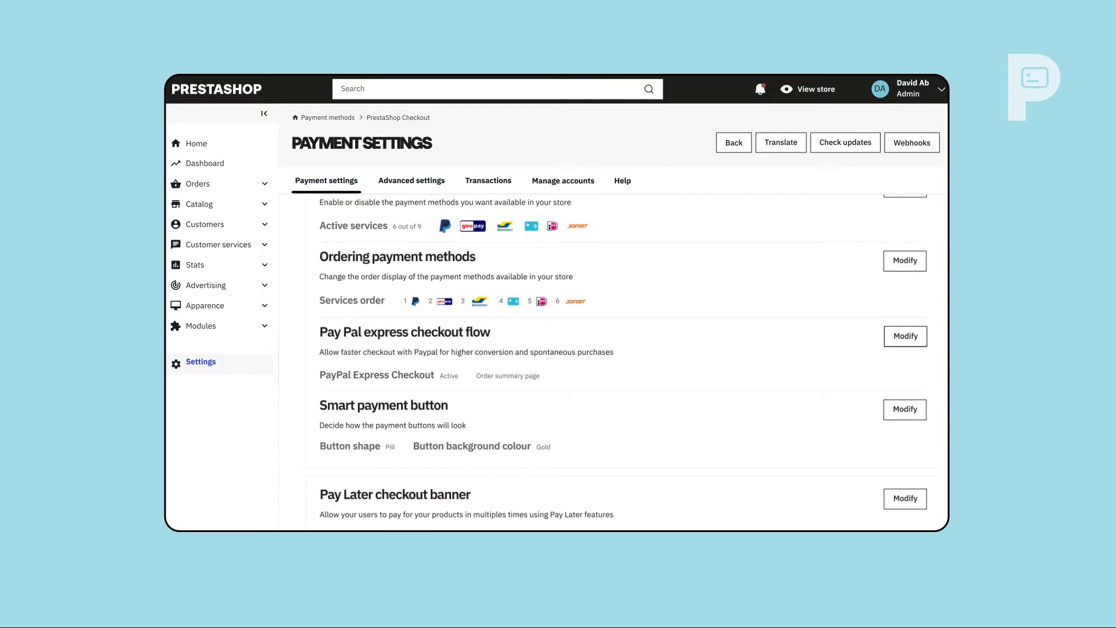
scroll(down, 3)
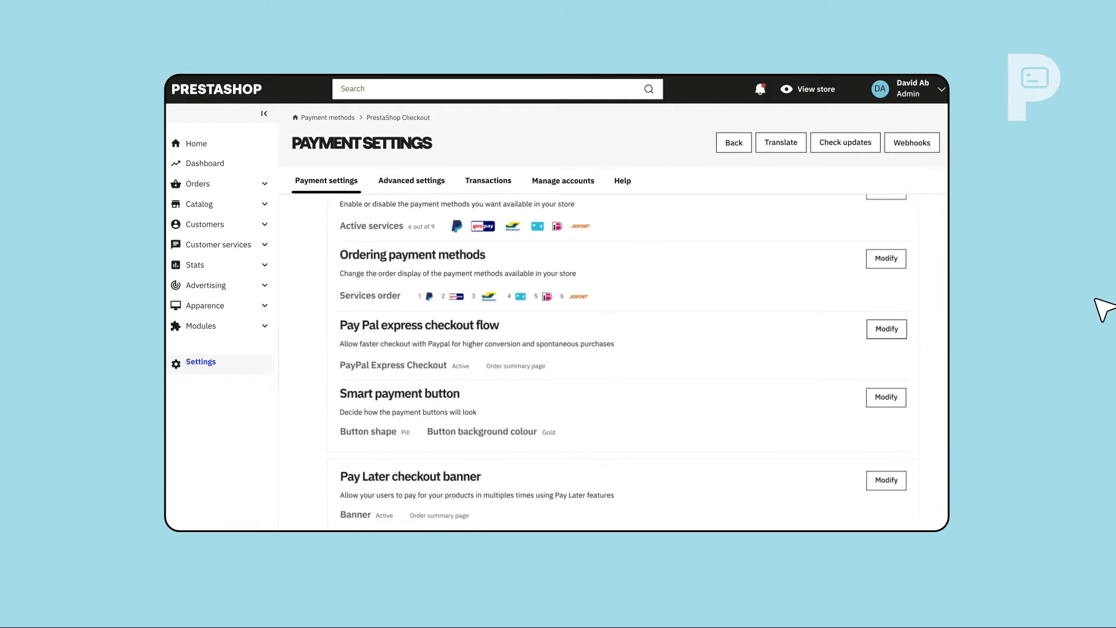
click(885, 328)
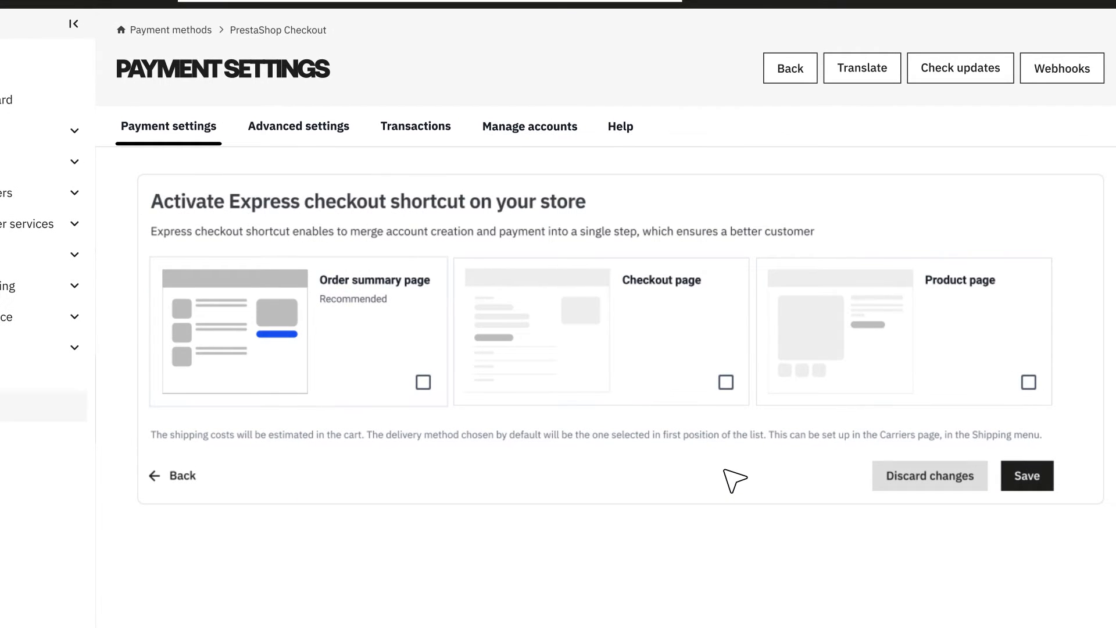
- Enable the express checkout shortcut on the product page and save the placement
click(422, 382)
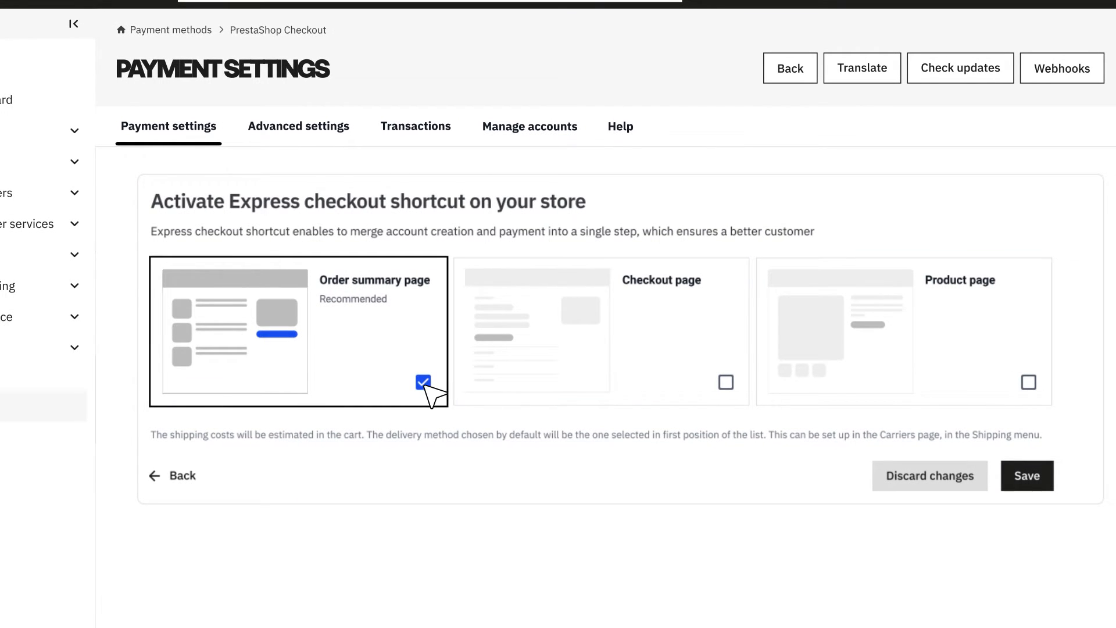
click(725, 382)
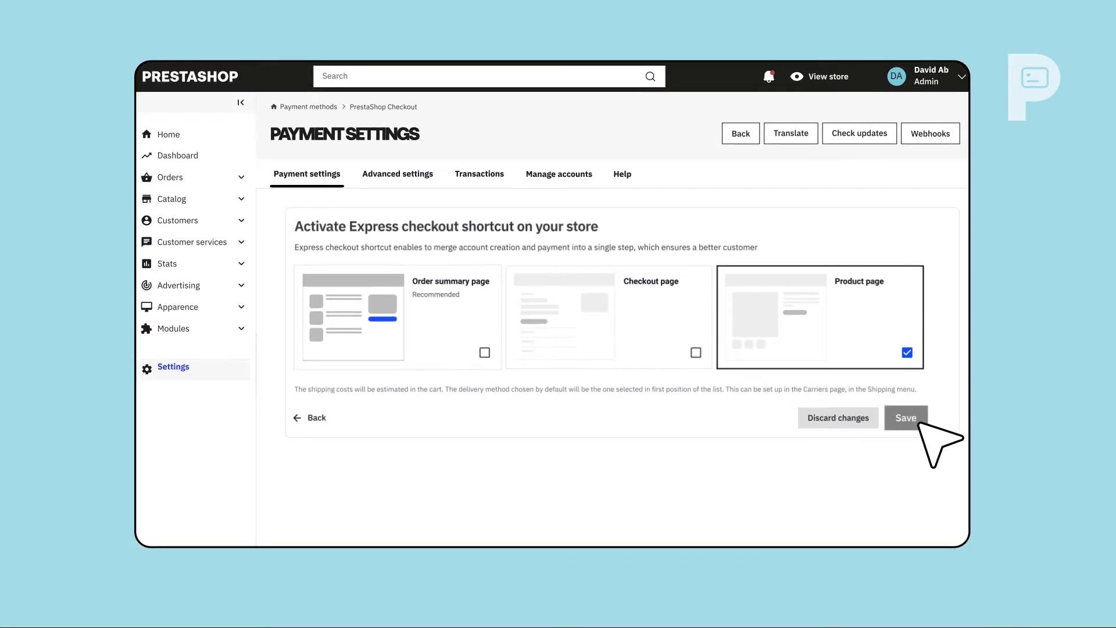
click(905, 417)
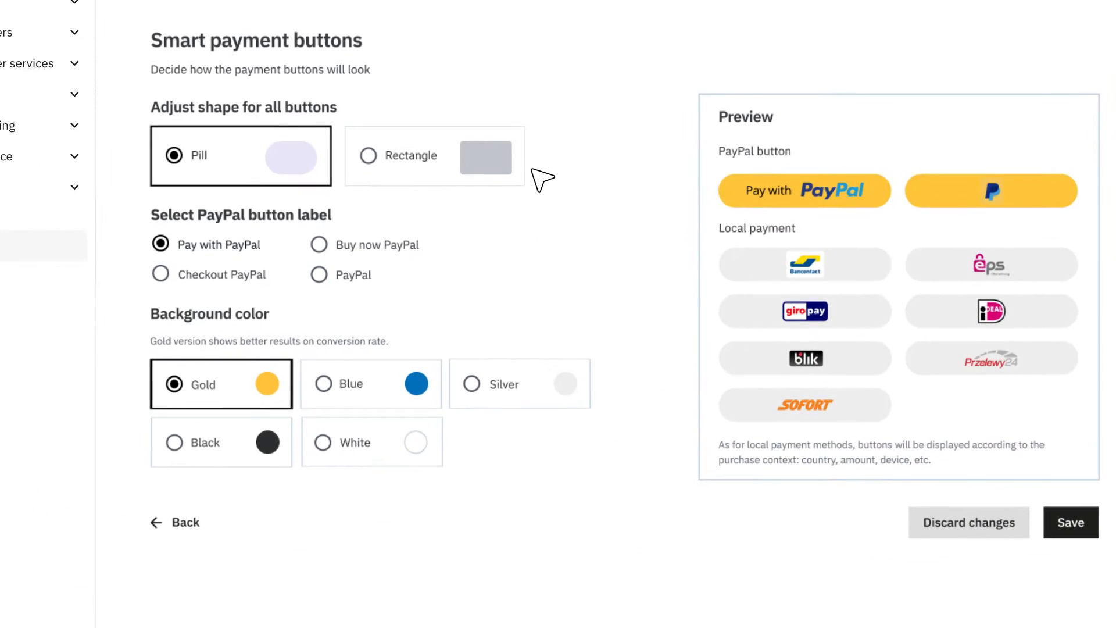
- Make the smart payment buttons rectangular with a black background and save
click(369, 155)
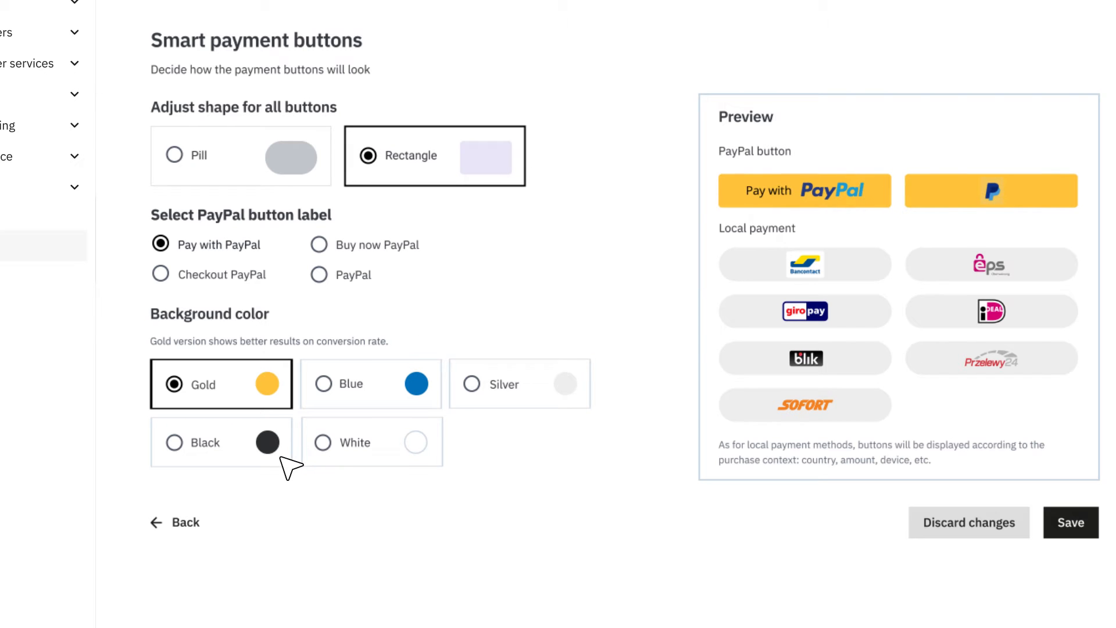
click(173, 442)
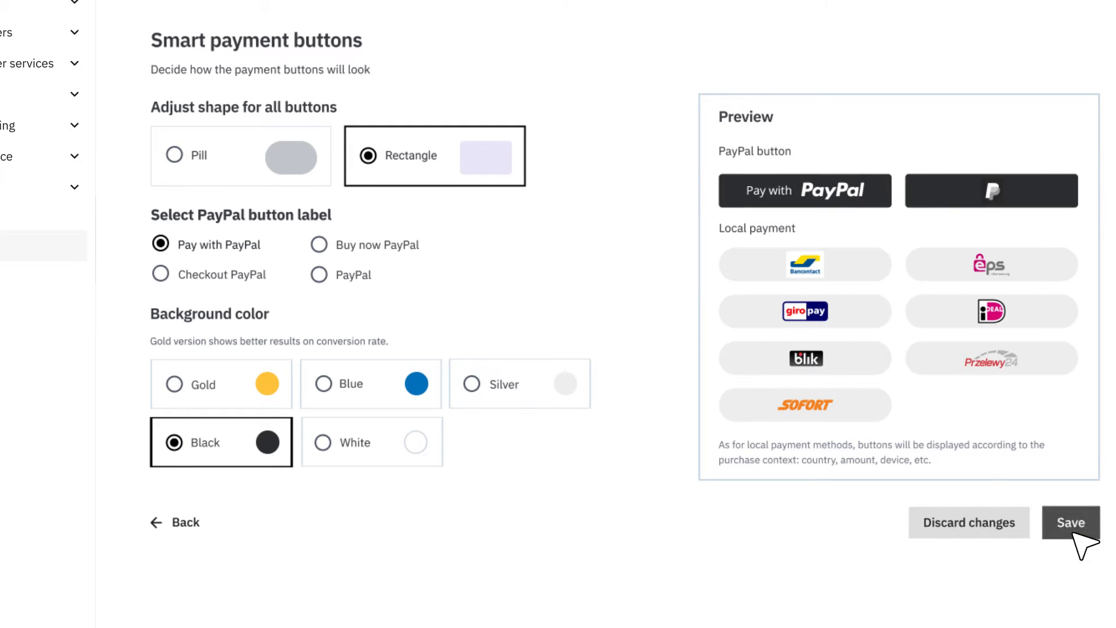
click(1070, 522)
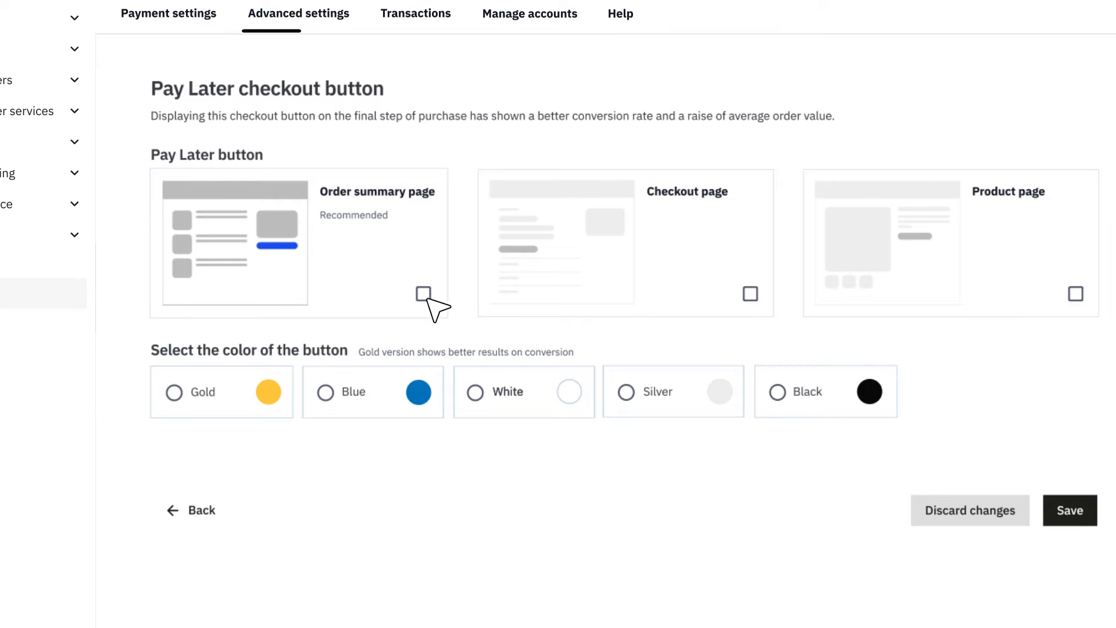
- Show a black Pay Later button on the order summary page and save
click(424, 292)
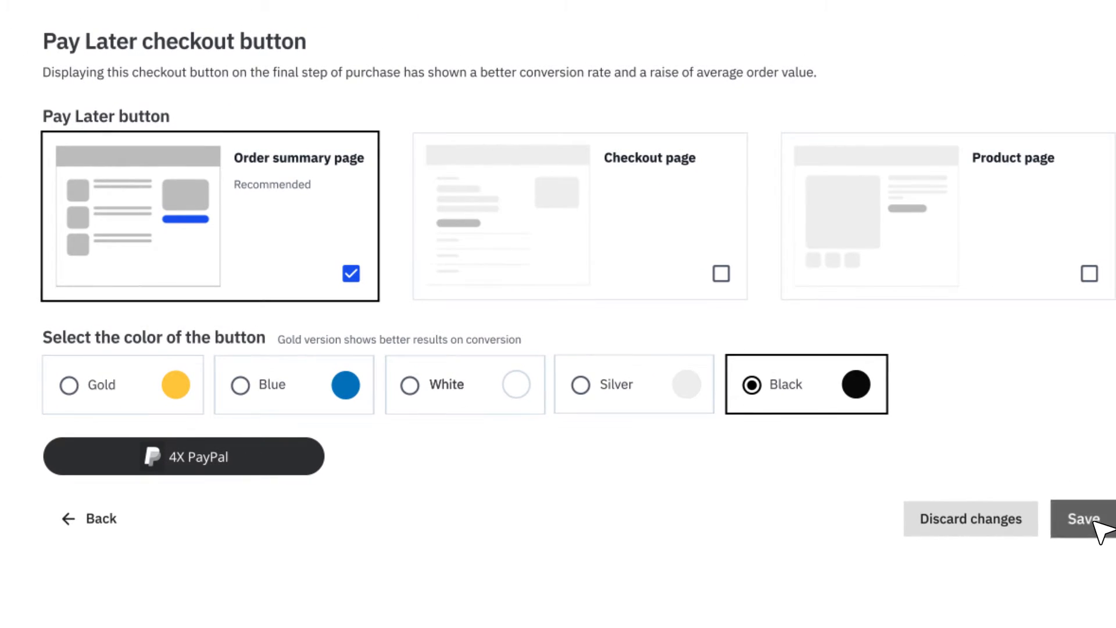
click(1083, 518)
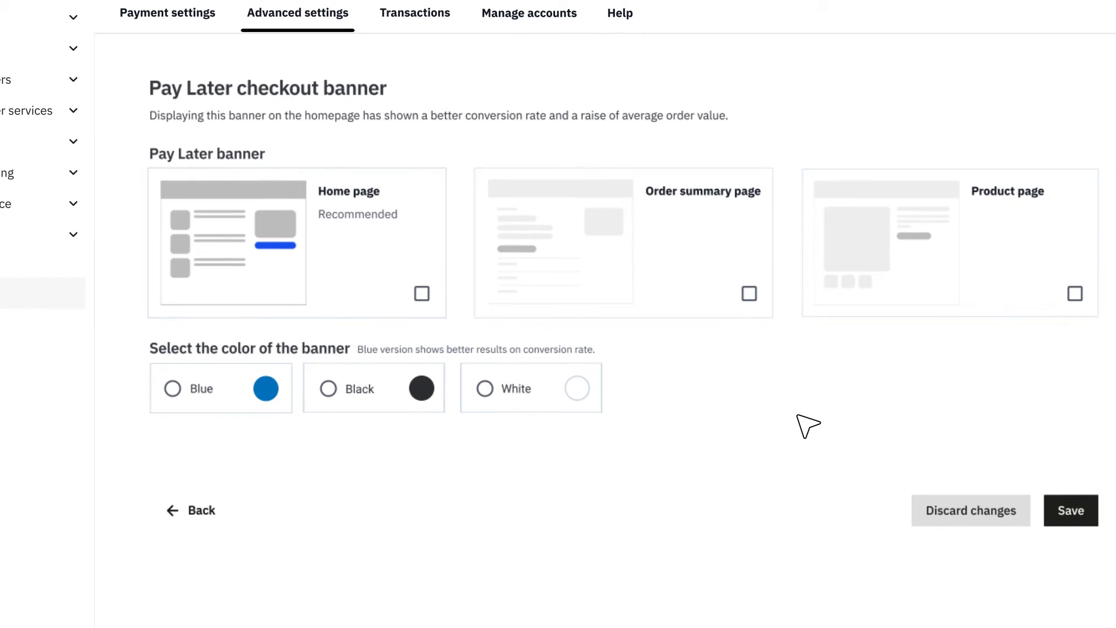
mouse_move(430, 306)
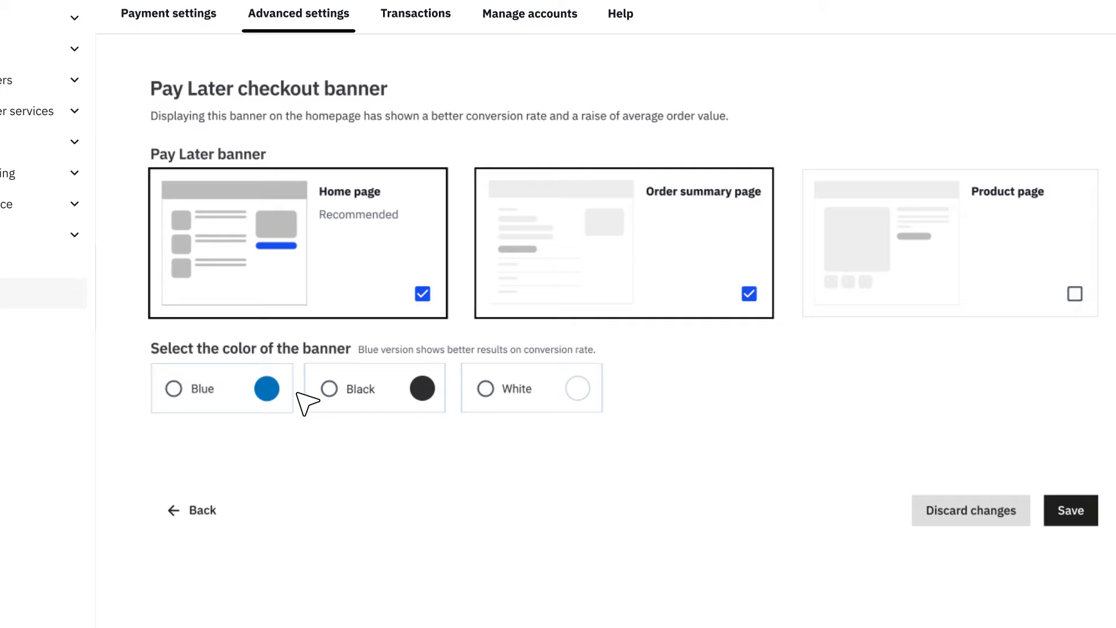
- Set a blue Pay Later banner for home and order summary pages and save
click(173, 389)
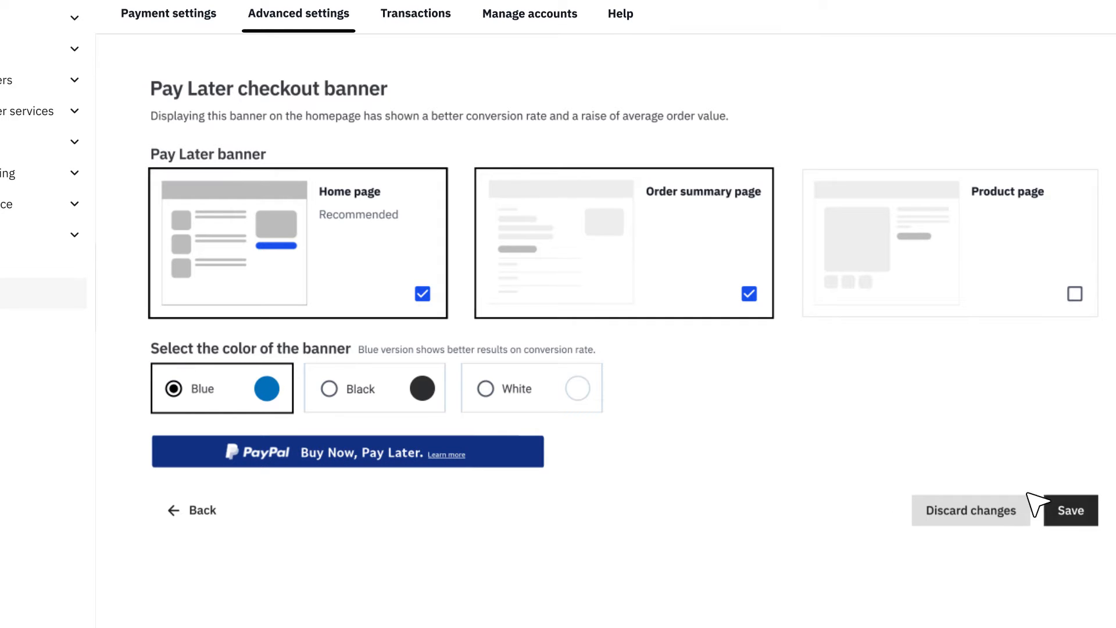
click(1069, 509)
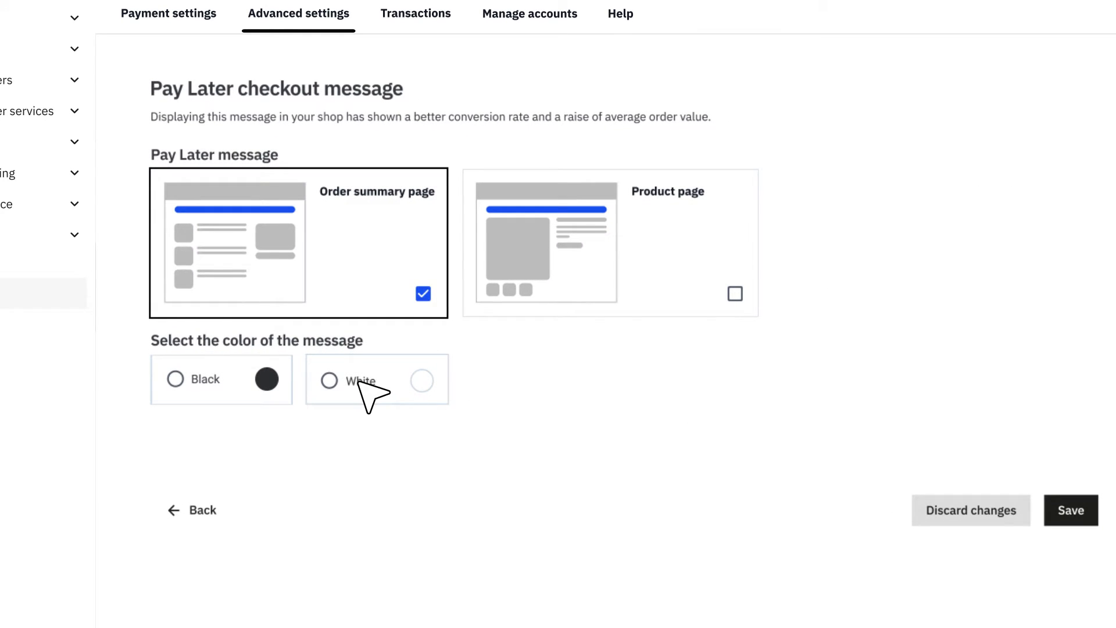
click(329, 380)
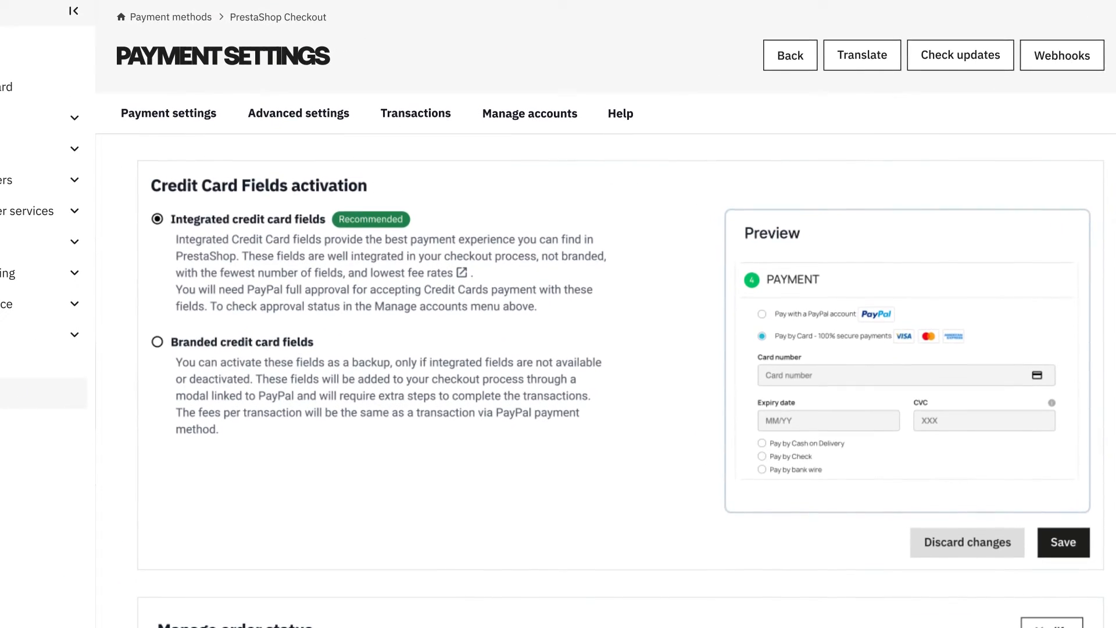
scroll(down, 3)
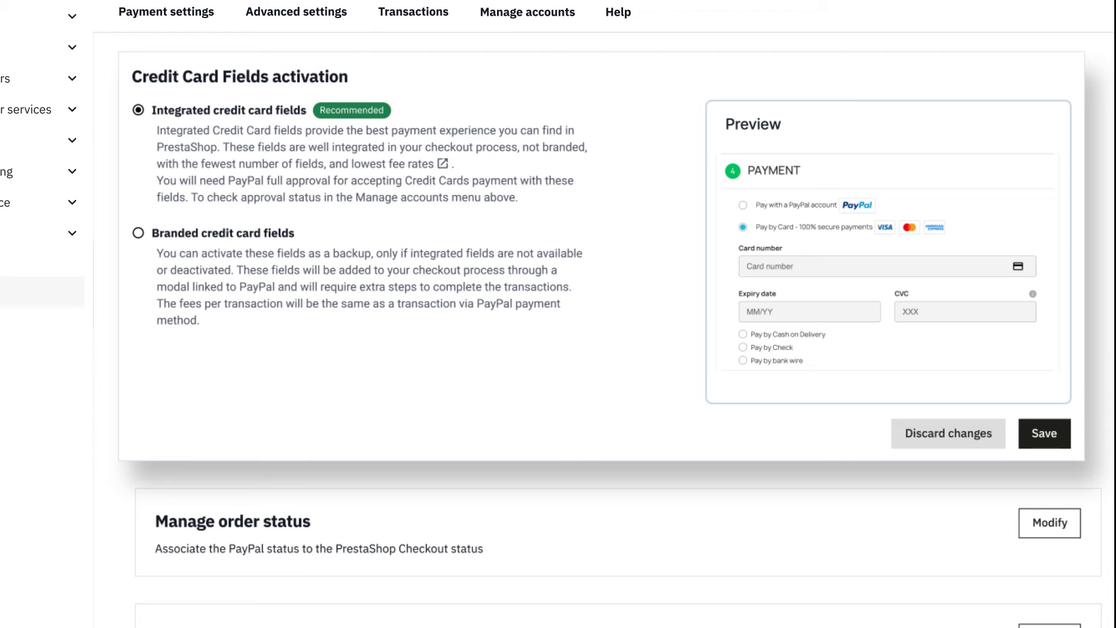
scroll(down, 3)
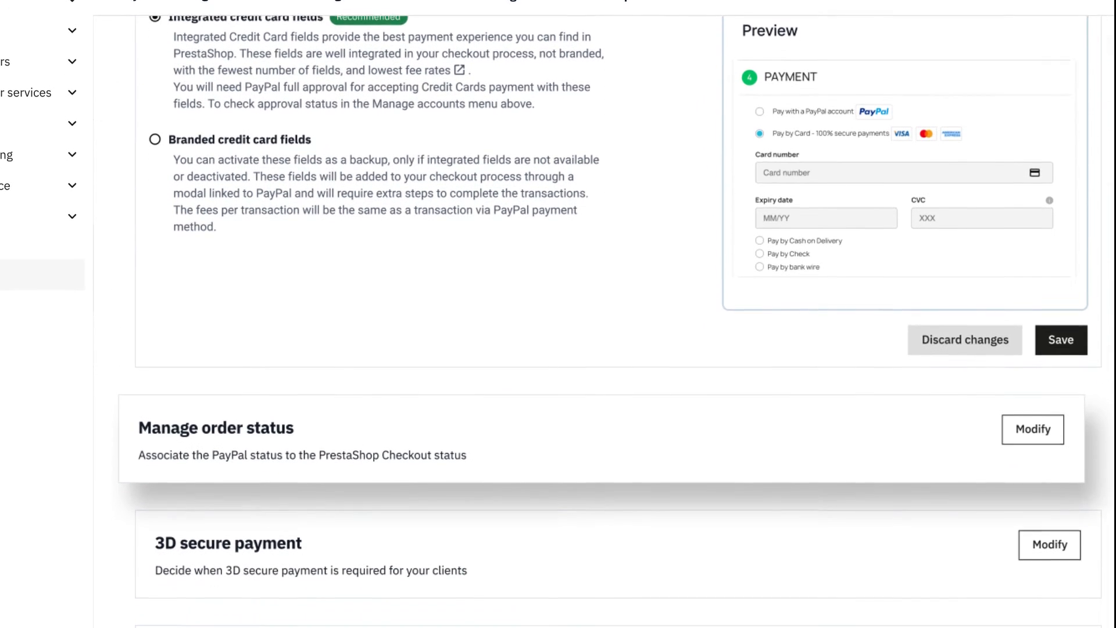
scroll(down, 3)
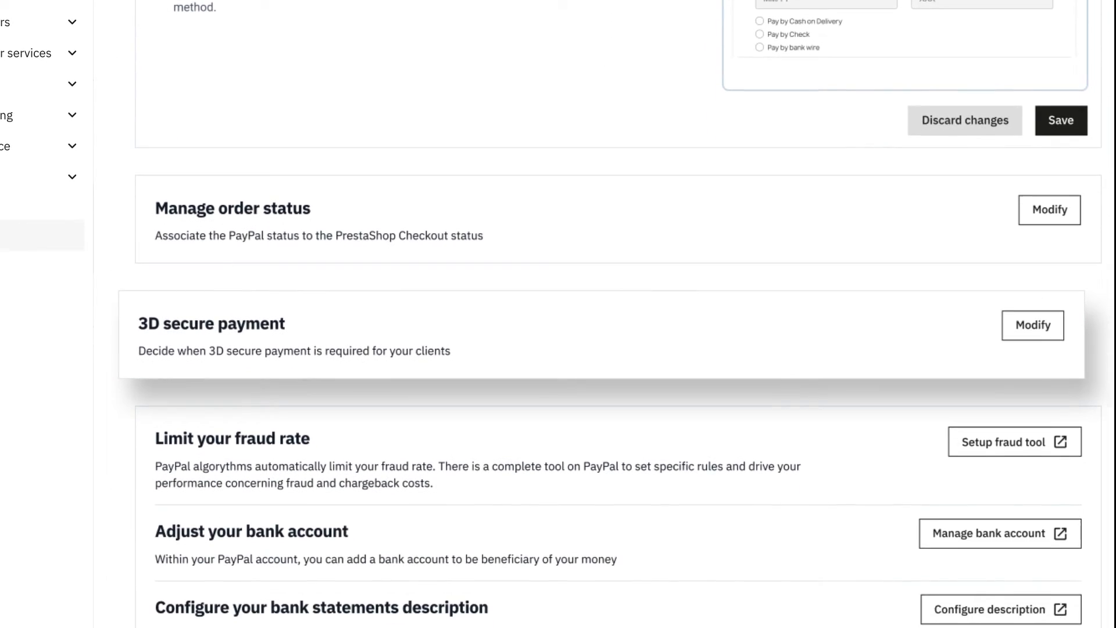
scroll(down, 3)
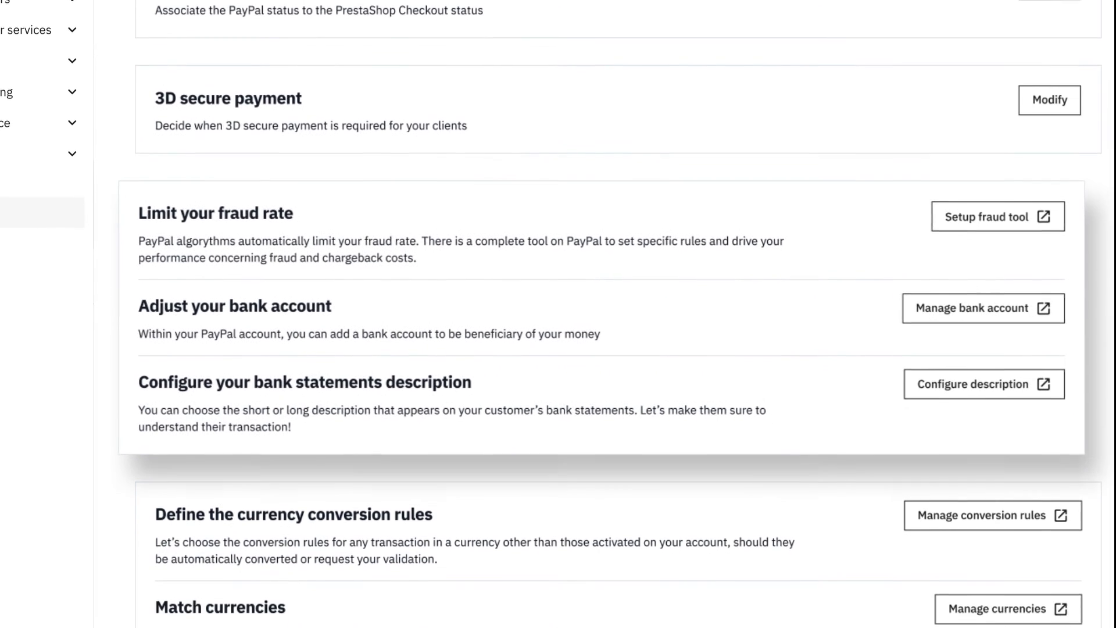
scroll(down, 3)
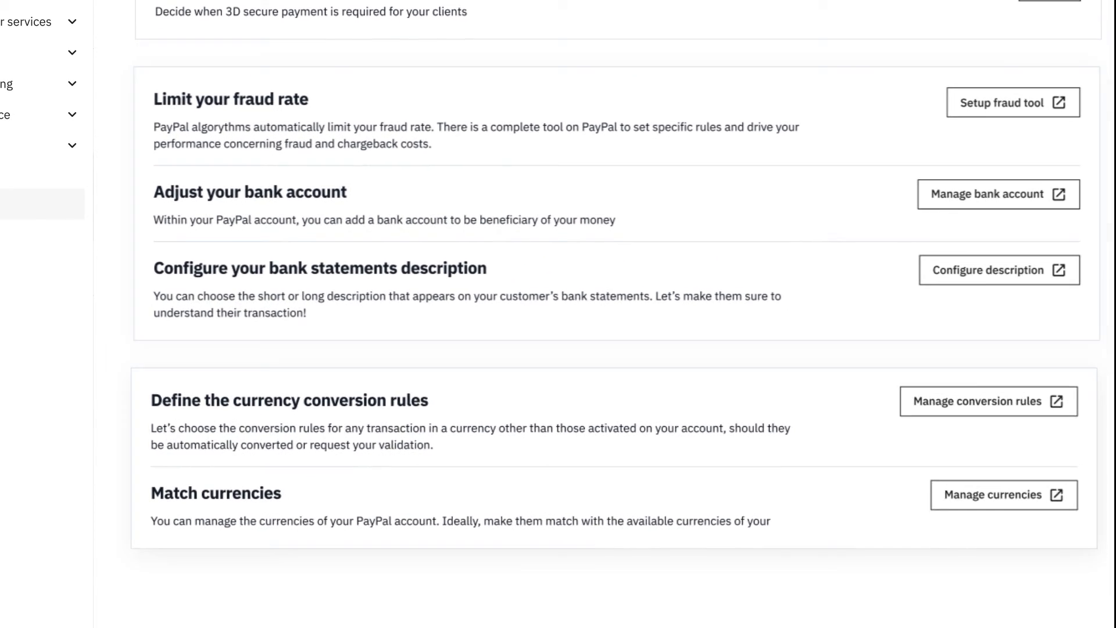
scroll(up, 3)
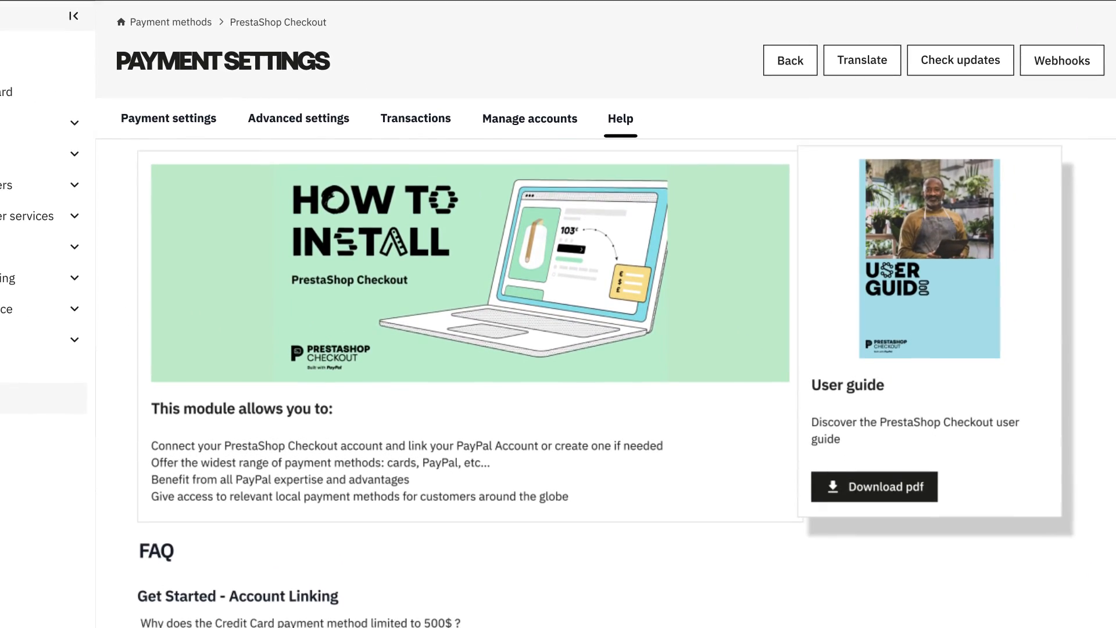
- Scroll the Help FAQ down to the refund questions and Contact us section
scroll(down, 3)
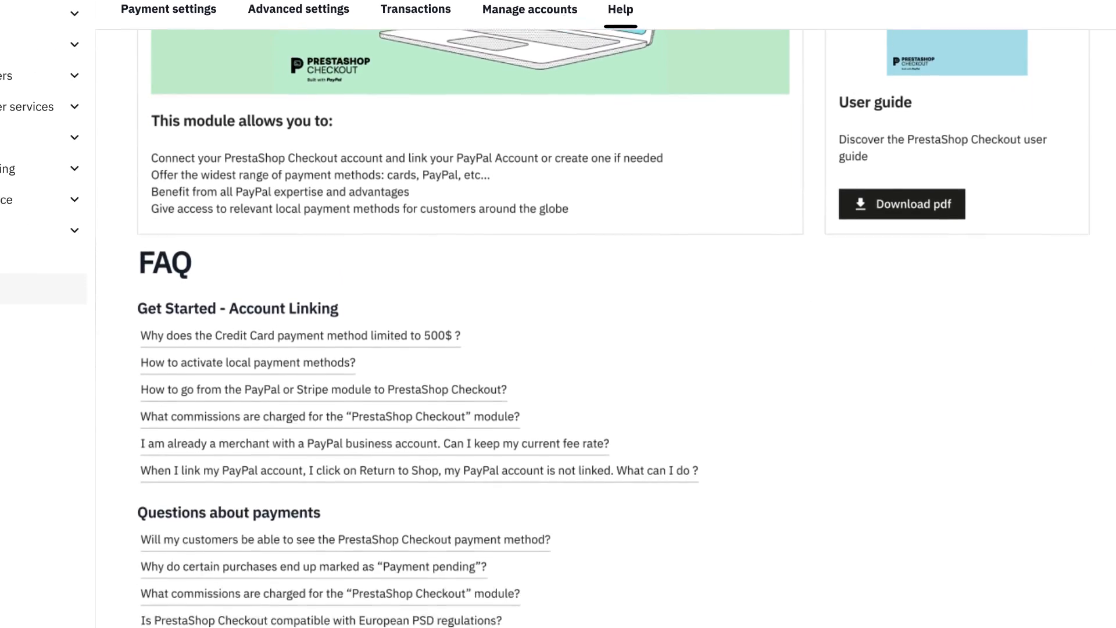
scroll(down, 3)
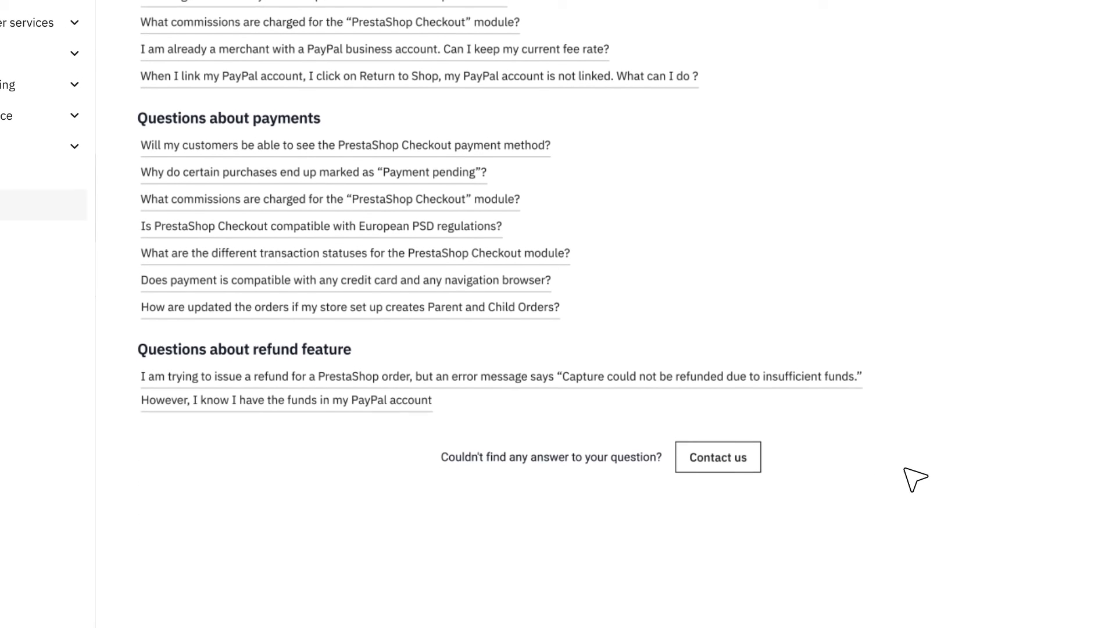